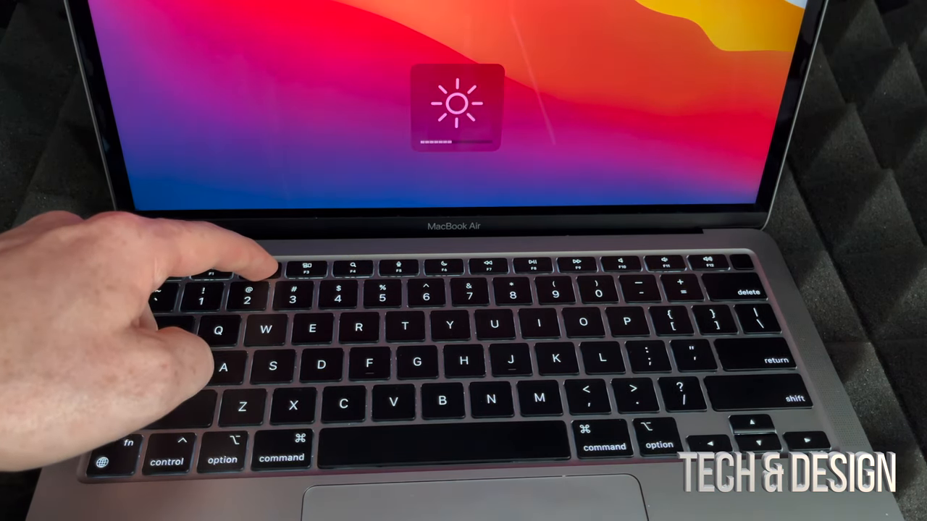
# - Raise the screen brightness one level with the keyboard brightness-up key
pyautogui.press('brightnessup')
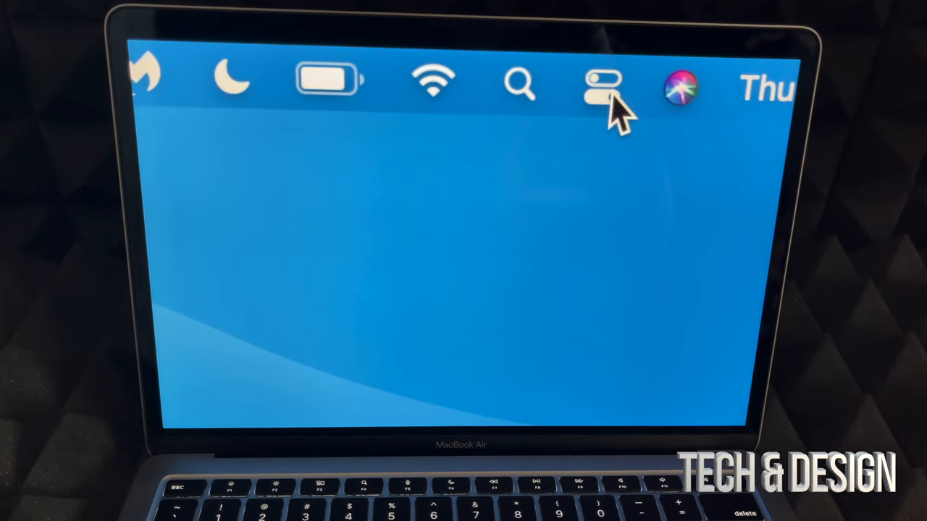
# - Raise the display brightness from Control Center's Display slider in the menu bar
pyautogui.click(603, 81)
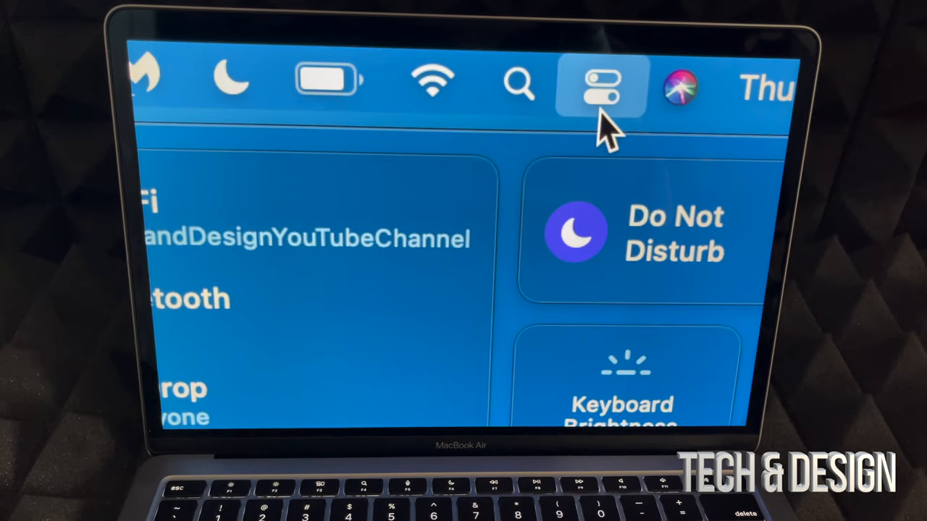
pyautogui.click(602, 80)
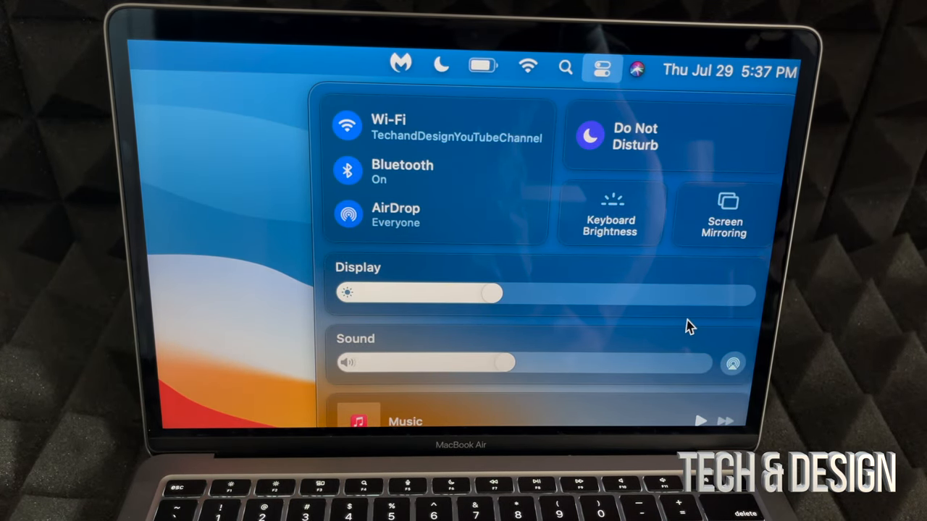
pyautogui.moveTo(492, 293); pyautogui.dragTo(742, 293)
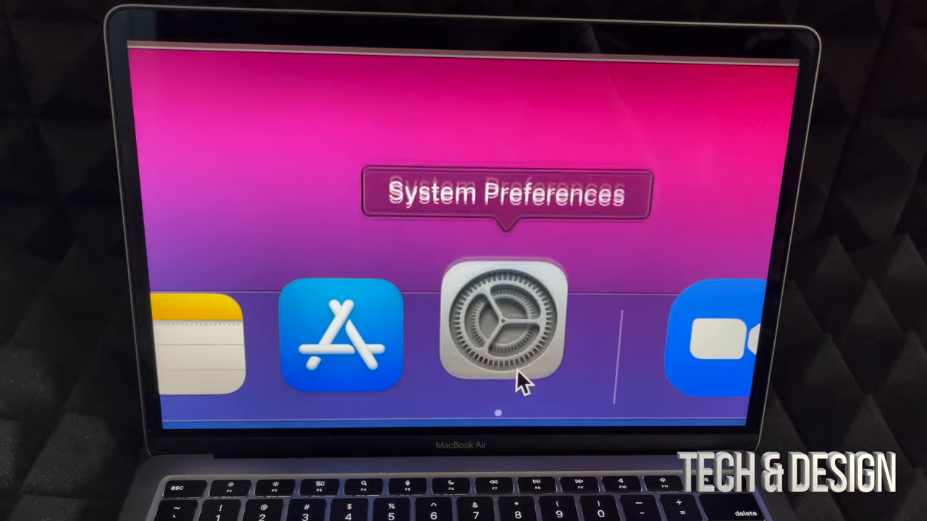
# - Launch System Preferences from the Dock and go to the Displays settings
pyautogui.click(500, 325)
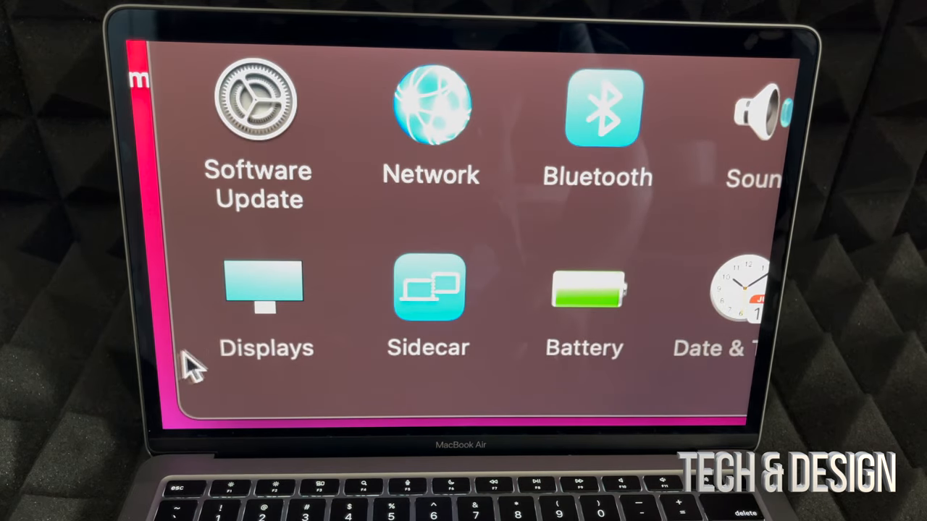
pyautogui.click(267, 289)
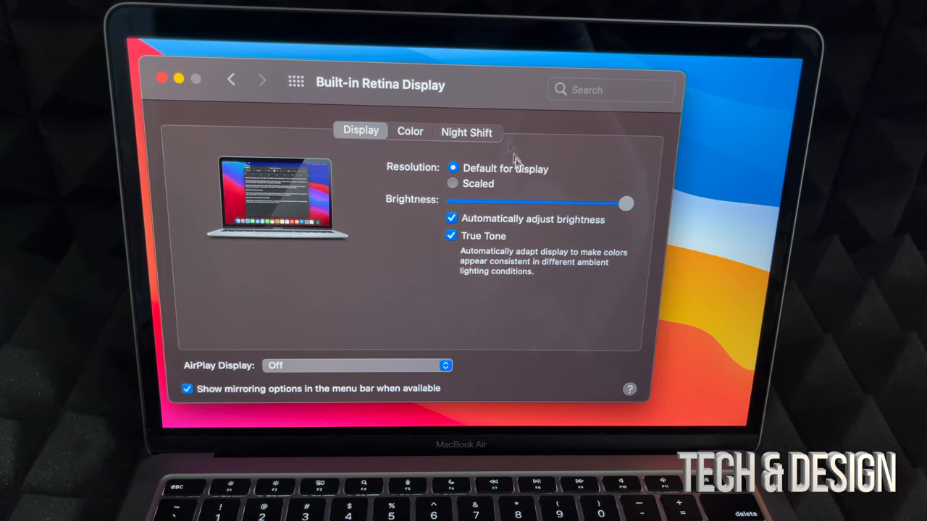
pyautogui.moveTo(591, 211)
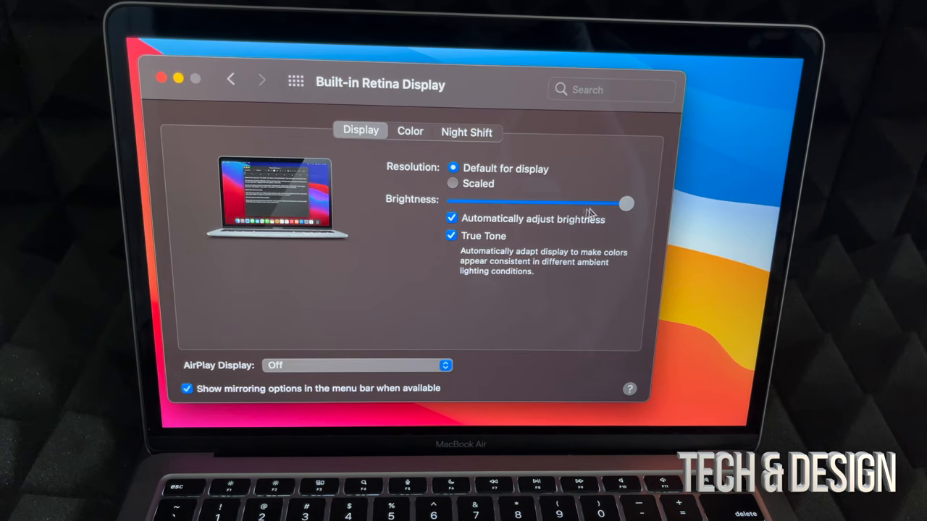
# - Dim the Built-in Retina Display brightness slightly, then return it to full brightness
pyautogui.moveTo(625, 203); pyautogui.dragTo(591, 203)
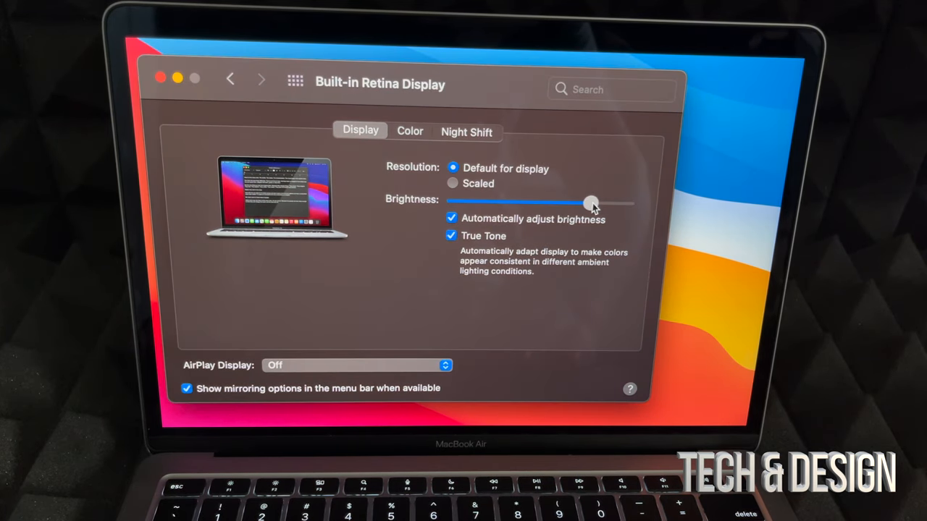
pyautogui.moveTo(590, 203); pyautogui.dragTo(626, 203)
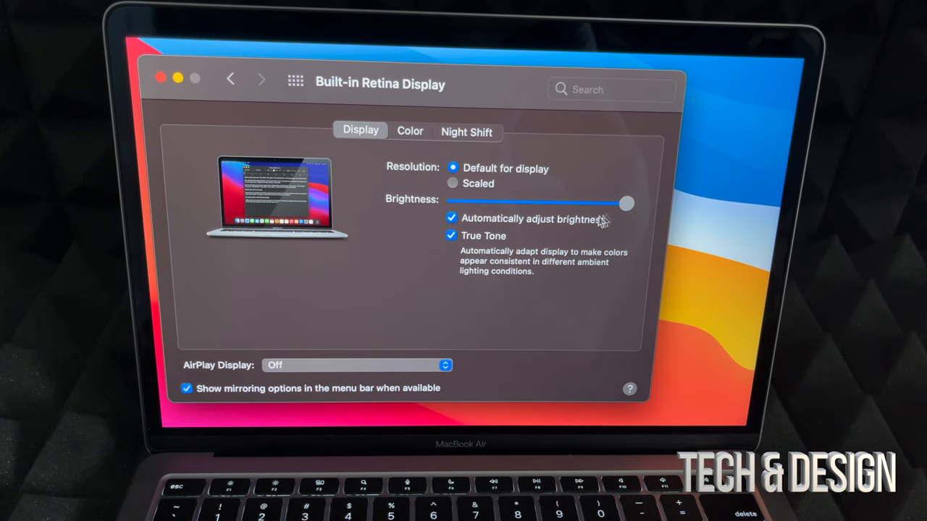
pyautogui.moveTo(574, 226)
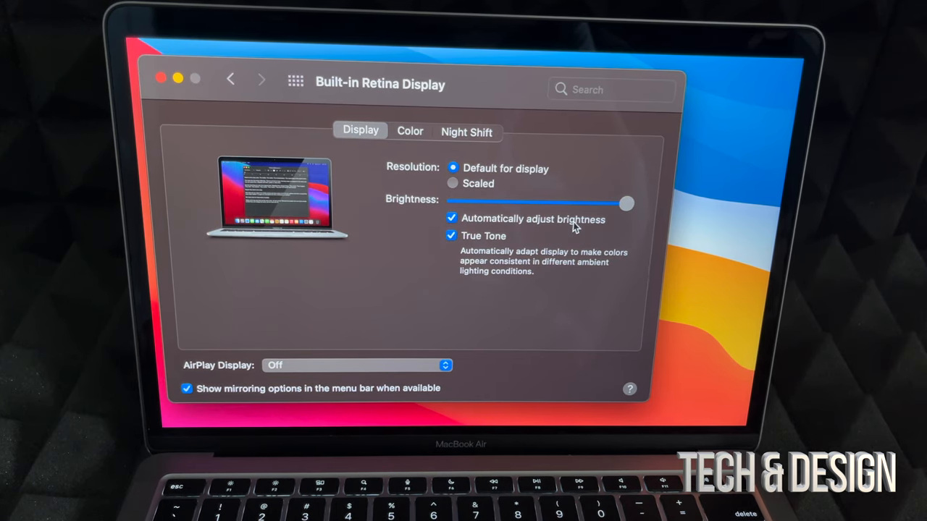